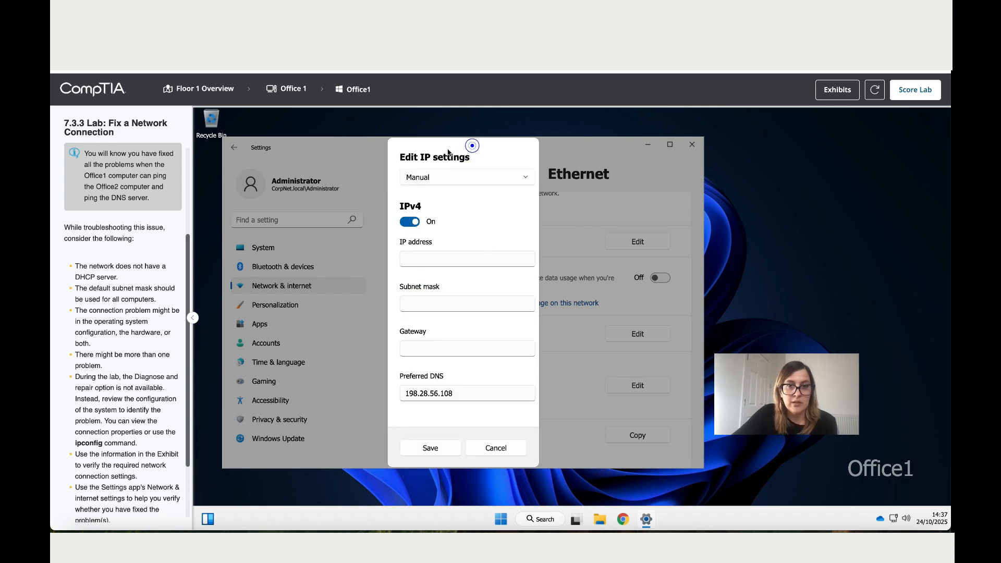
# - Show the network Exhibits diagram beside the manual IPv4 settings
pyautogui.click(836, 89)
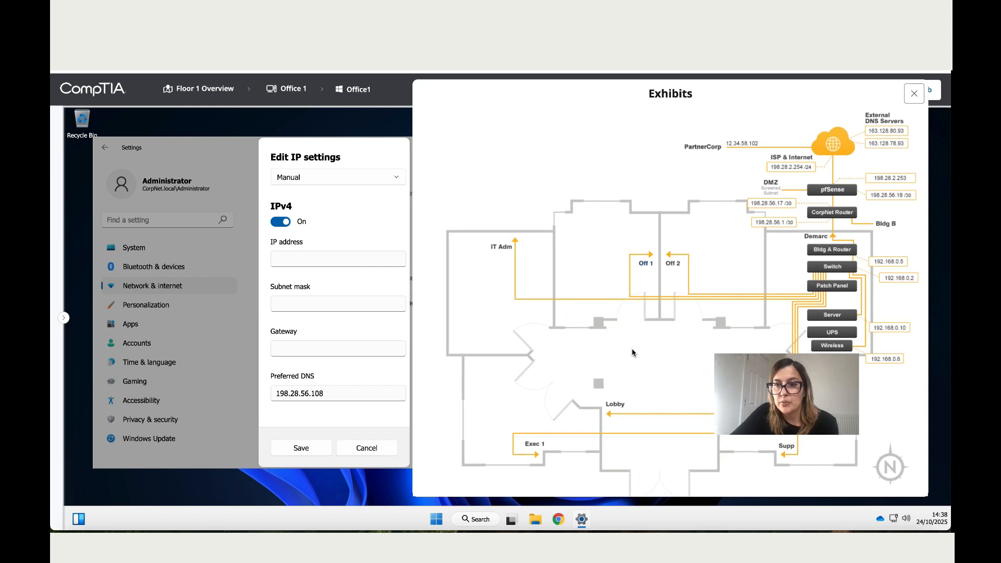
pyautogui.write('192.16')
pyautogui.write('ping')
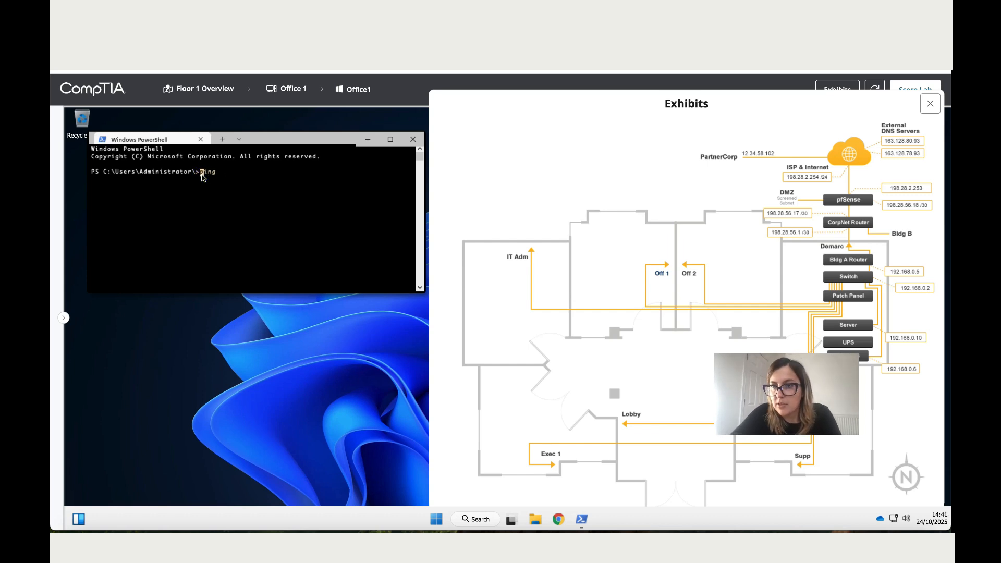
# - Begin addressing the ping to the external DNS server, entering '163.128.78.'
pyautogui.write('163.128.78.')
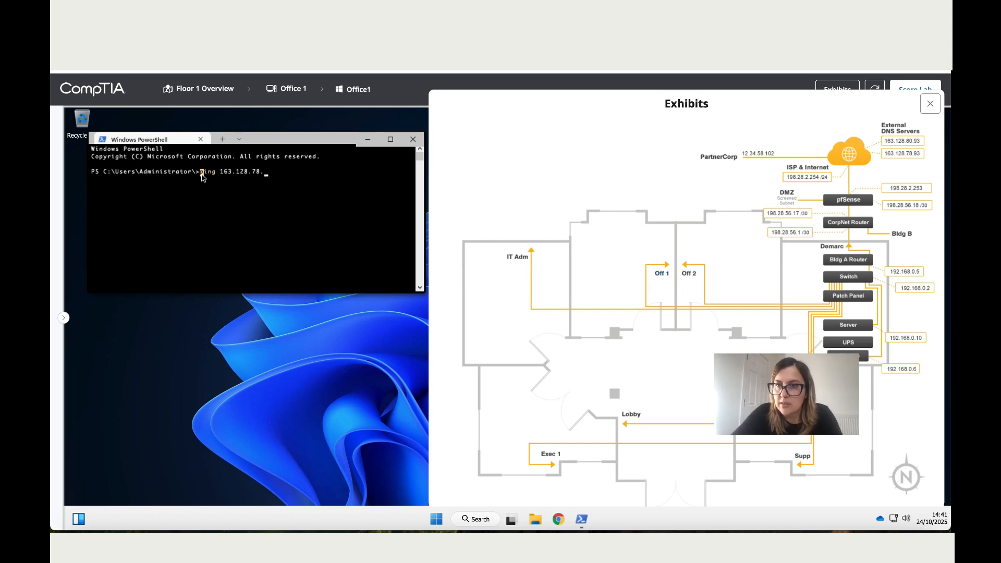